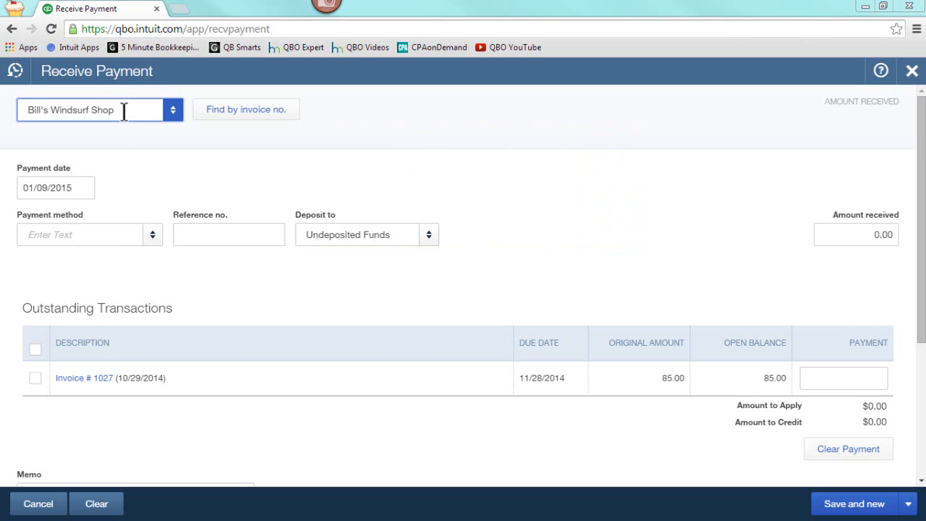
mouse_move(373, 263)
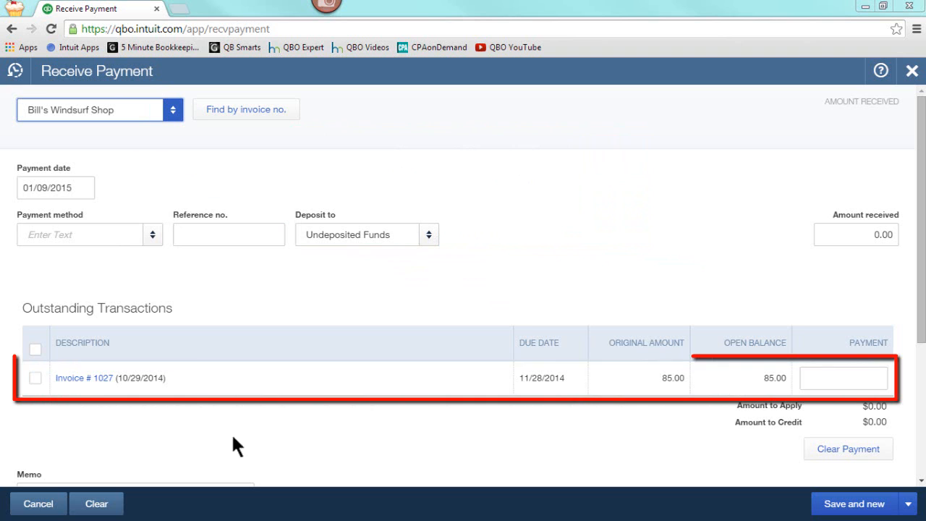
Step: Apply the $85.00 payment to invoice 1027 and save and close it
click(36, 377)
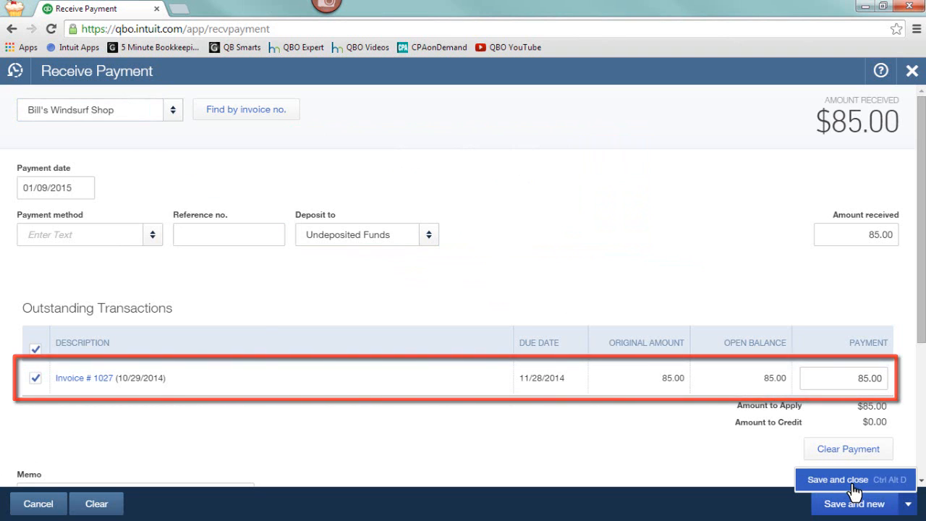
click(837, 480)
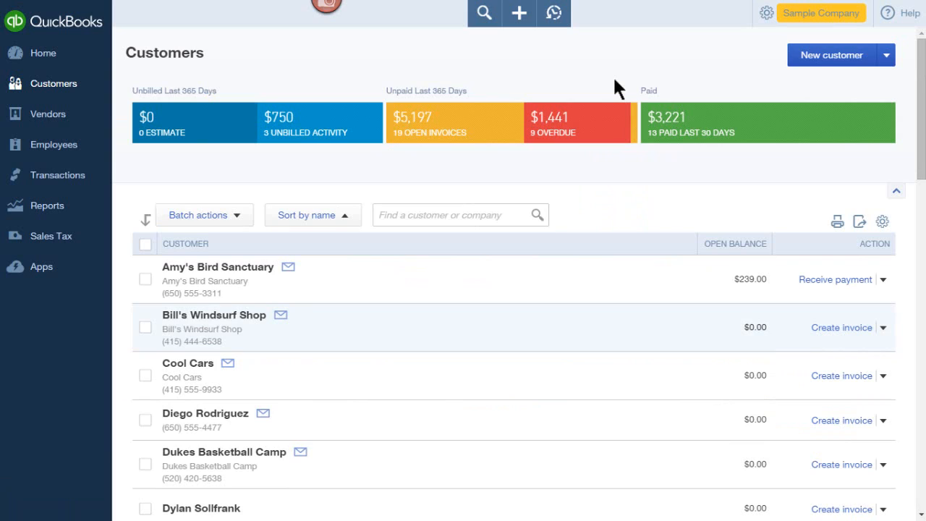
mouse_move(575, 173)
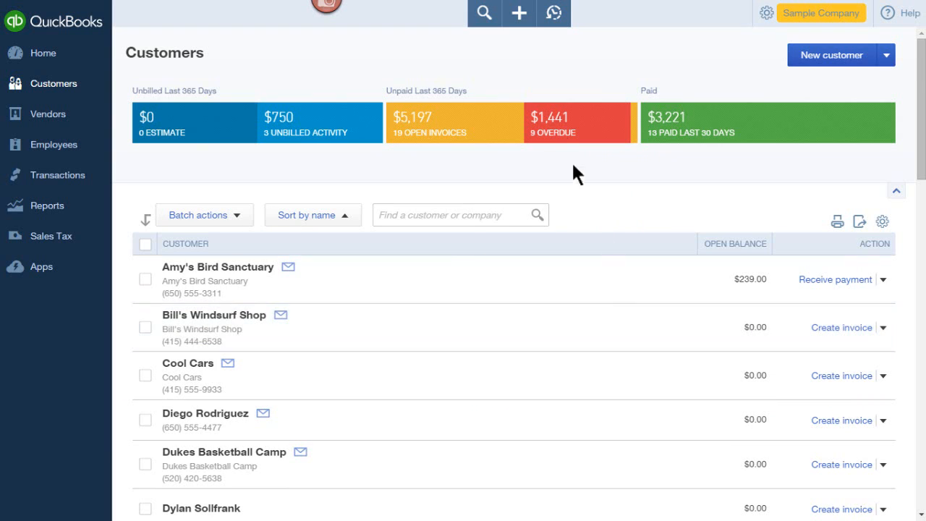
mouse_move(518, 13)
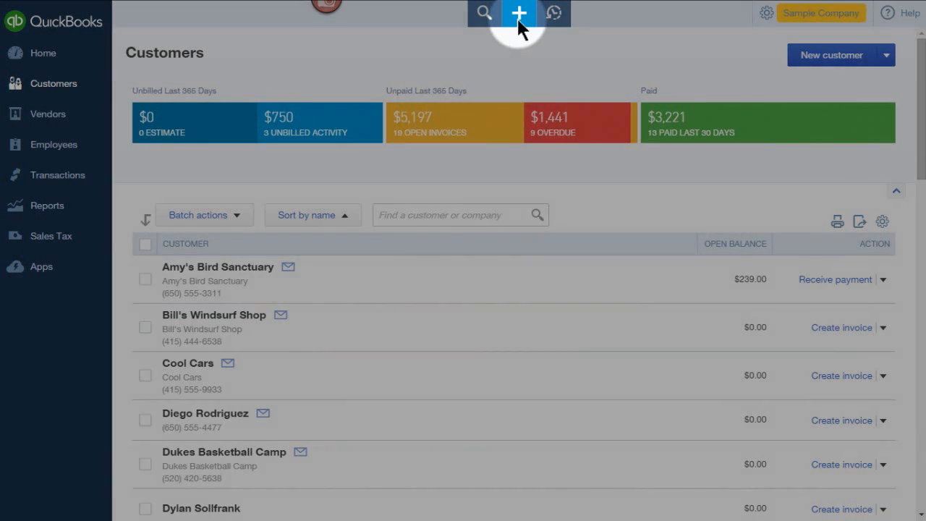
Step: Start a new Bank Deposit from the Create menu
click(518, 13)
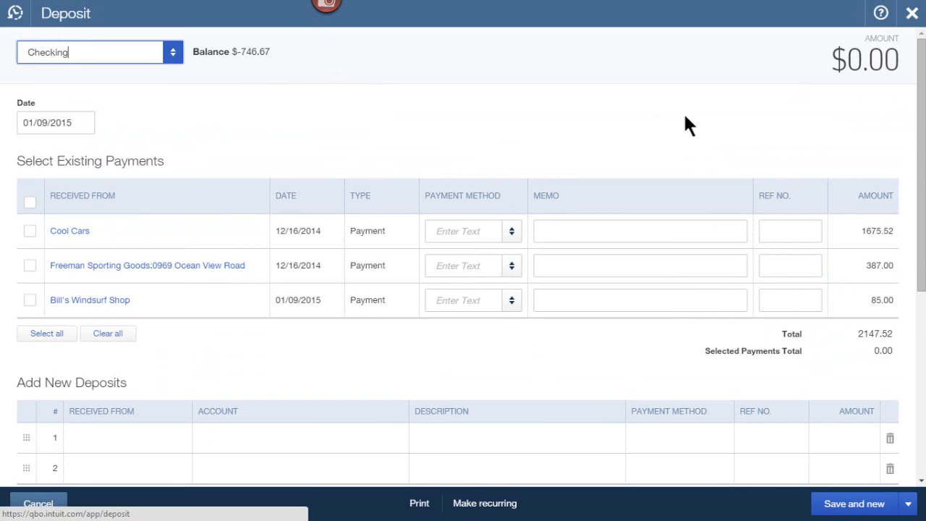
Step: Include Bill's Windsurf Shop's $85 payment and add a -5 Bank Charges fee line
click(29, 300)
text(Bank)
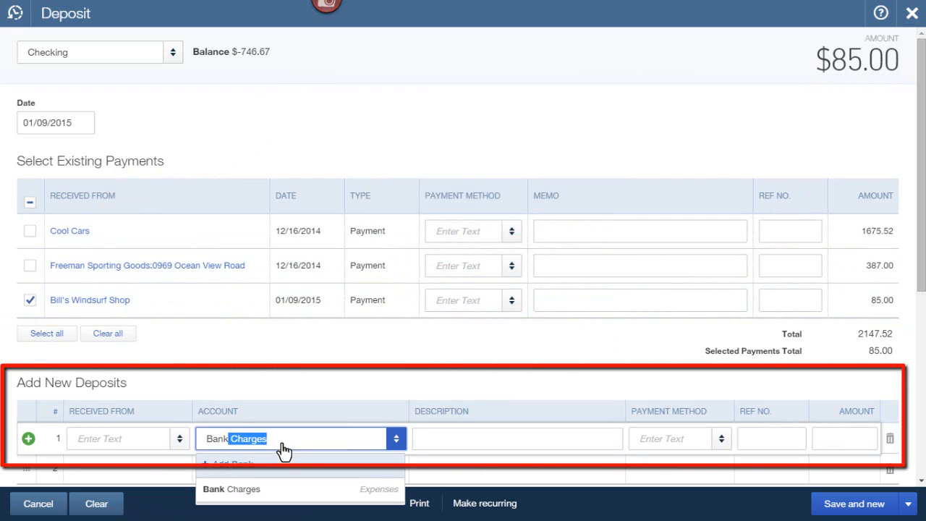
click(231, 489)
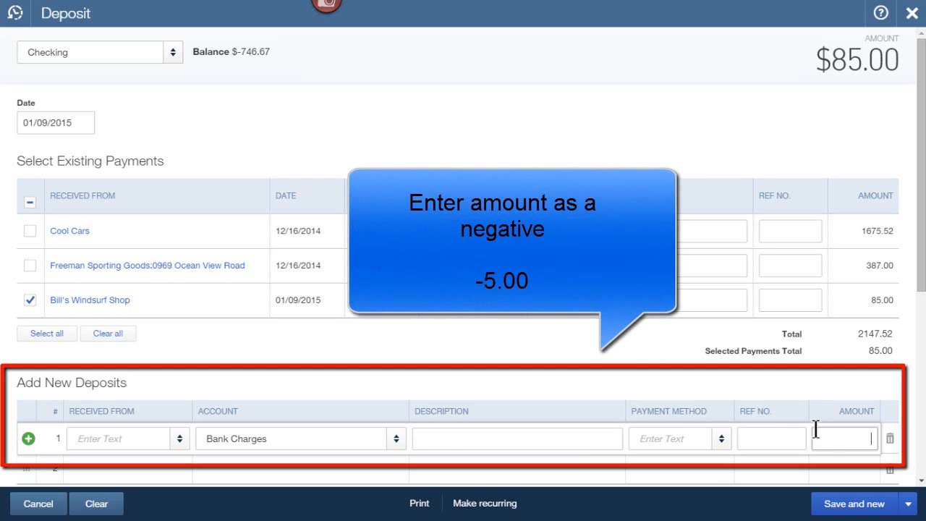
text(-5.00)
click(517, 438)
text(Bank fee)
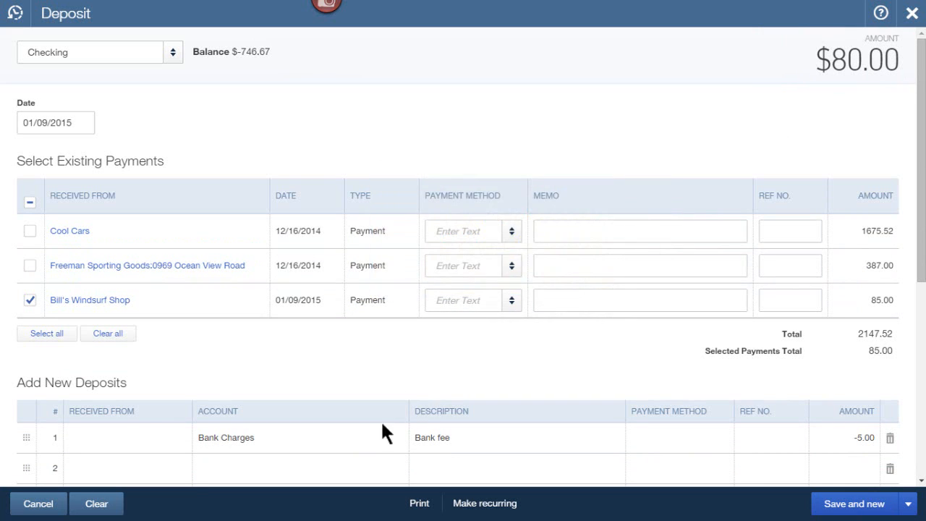
Step: Change the fee line to Paypal Fees with description 'paypal fees', then save and close
click(379, 448)
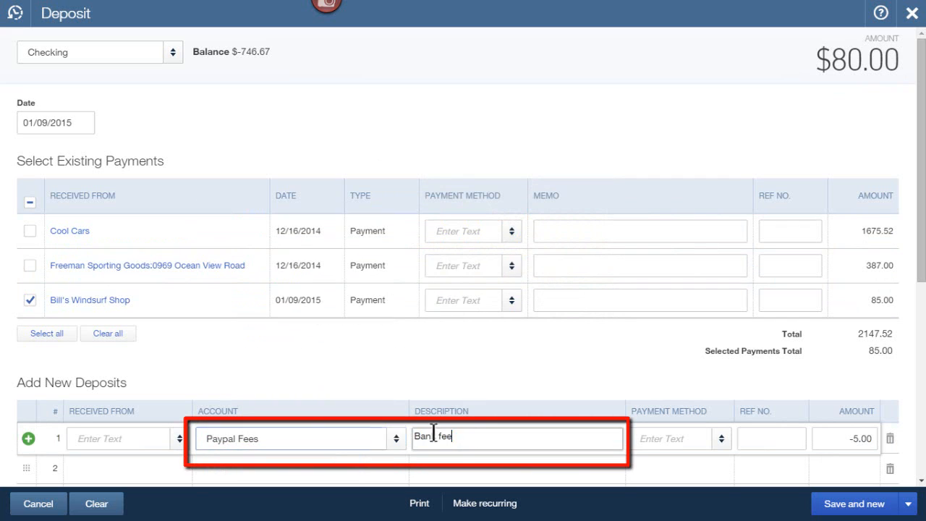
text(Pay)
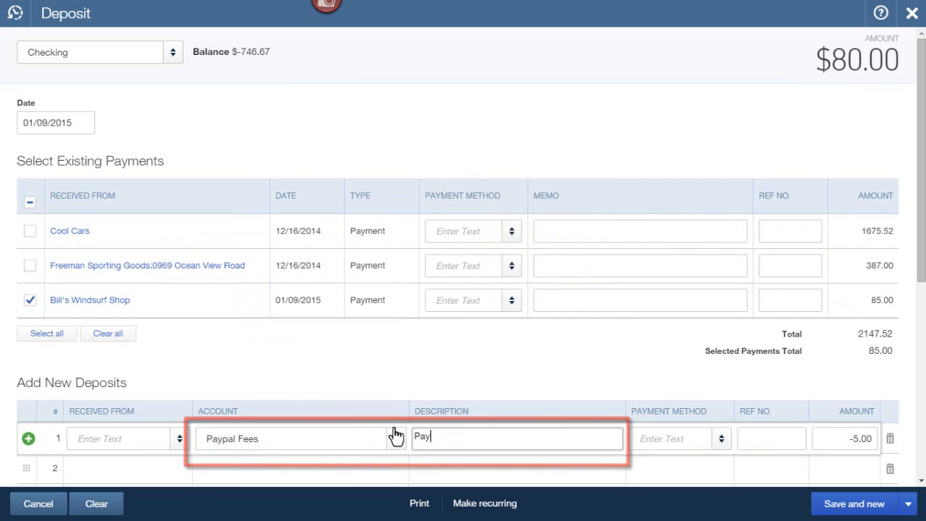
text(paypal fees)
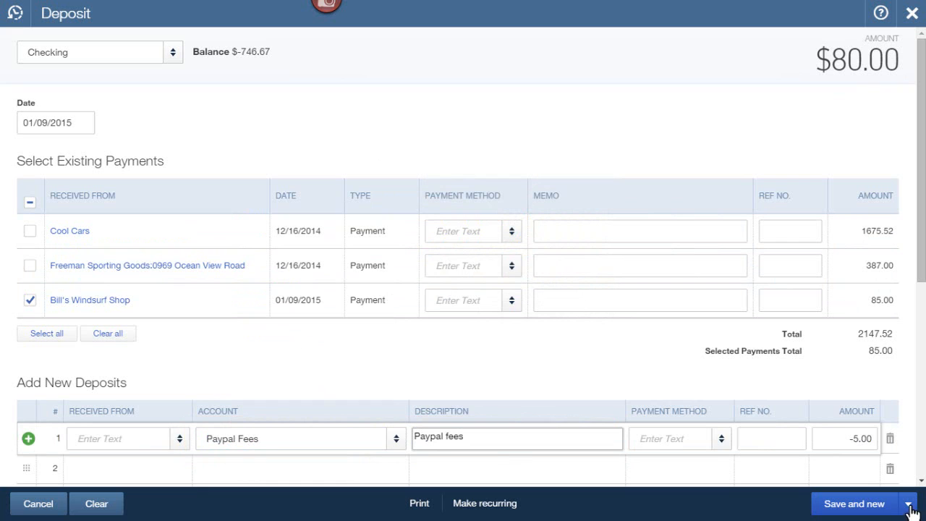
click(906, 504)
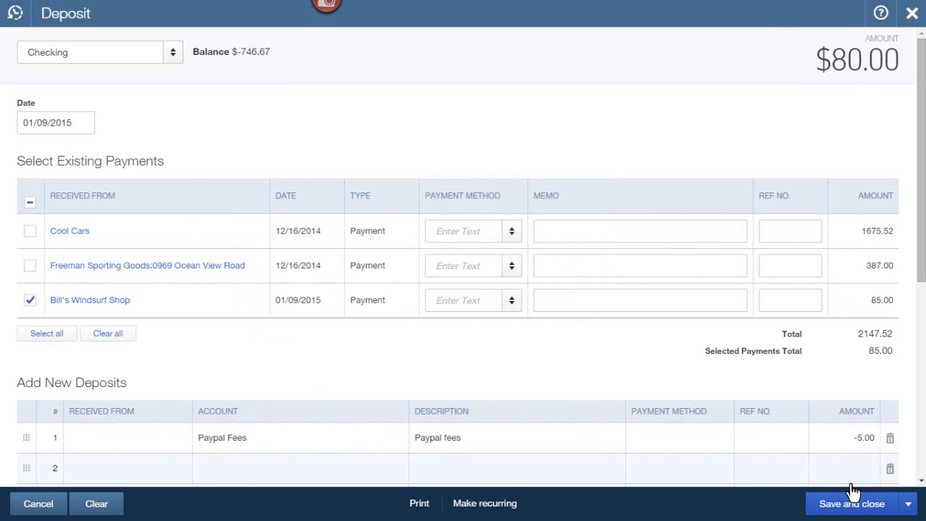
click(851, 503)
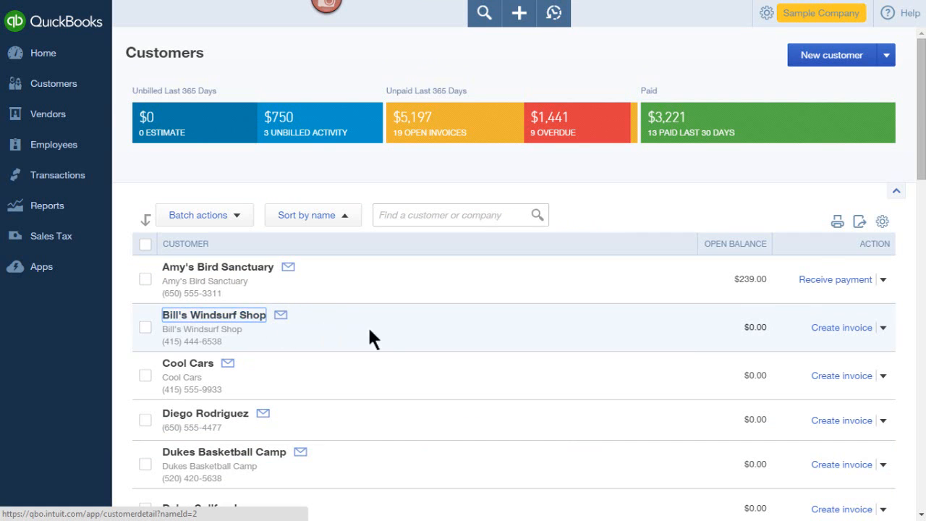
Step: Open Bill's Windsurf Shop's transaction list from Customers
click(213, 314)
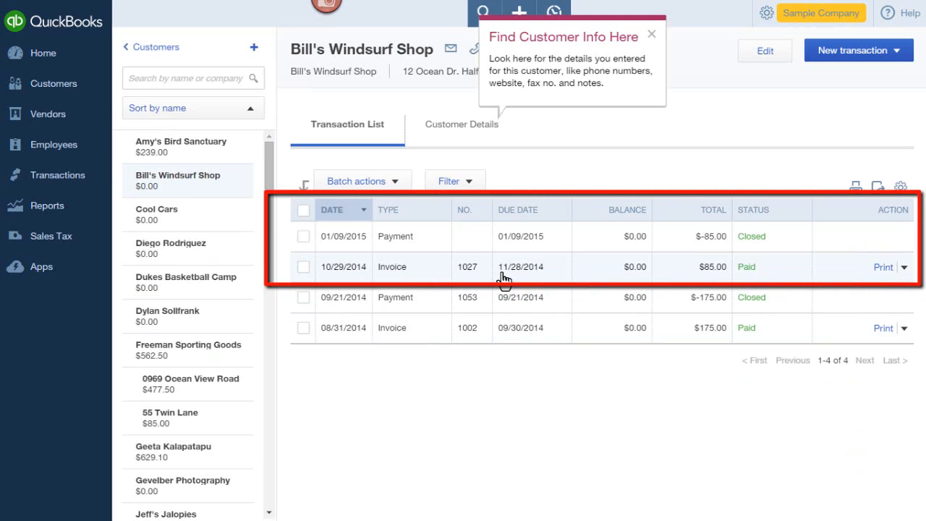
mouse_move(709, 242)
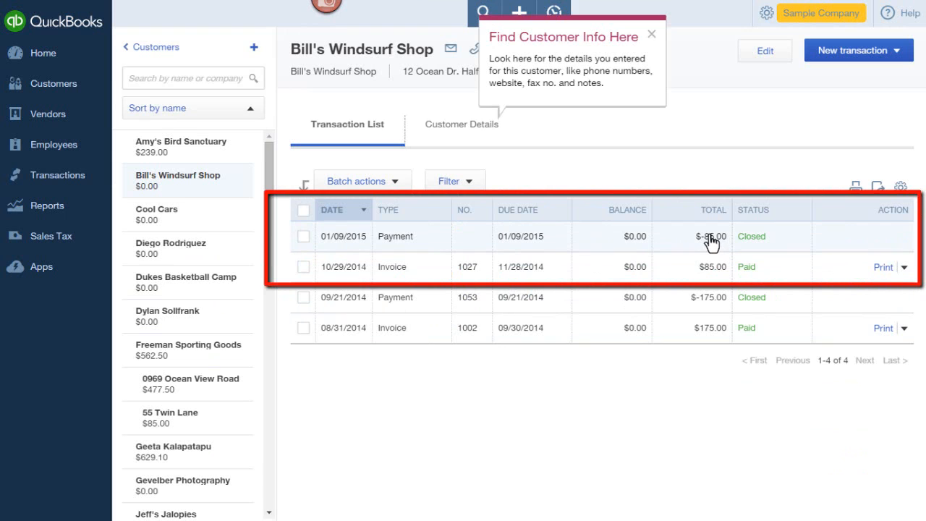
mouse_move(682, 271)
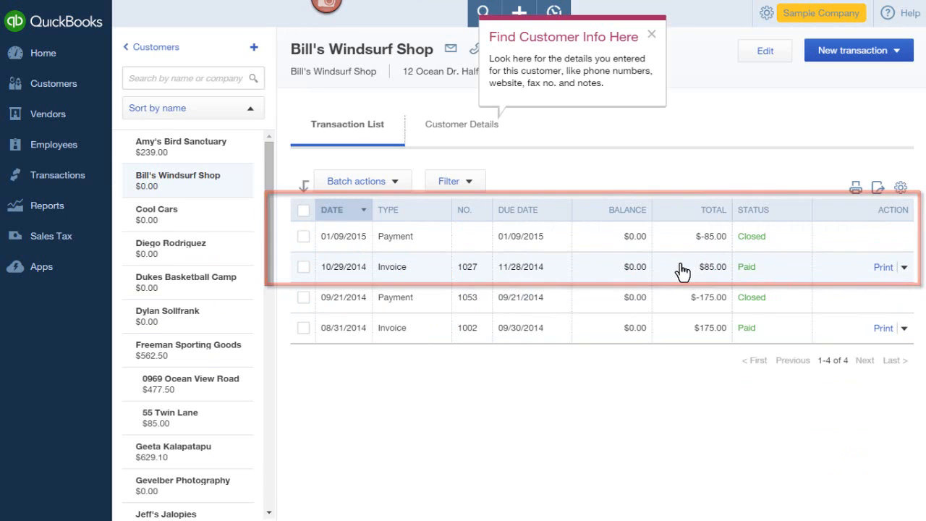